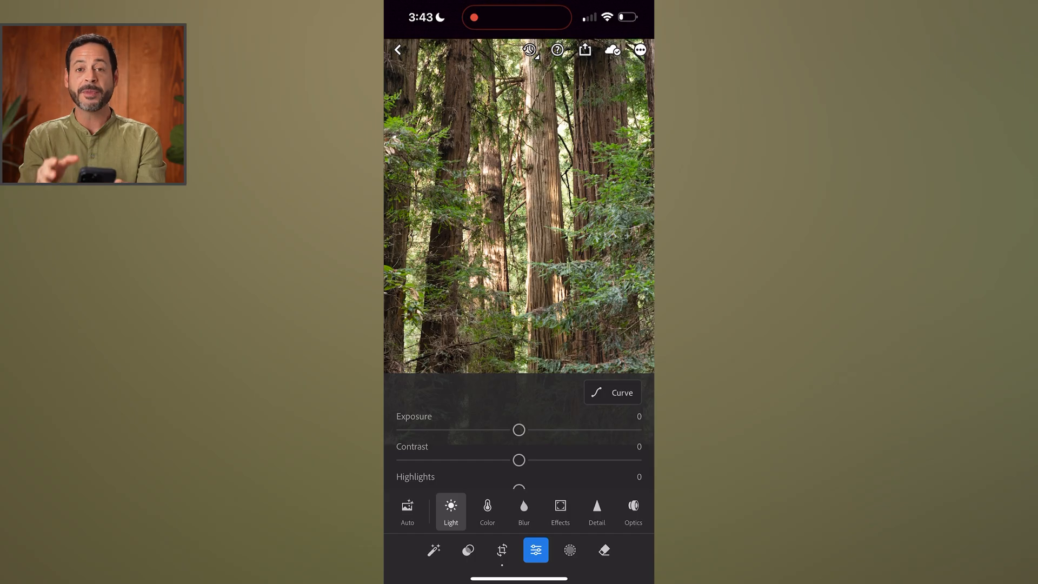
- Lower the forest photo's exposure, set Highlights -25 and Shadows +55, then bring up masking
click(519, 430)
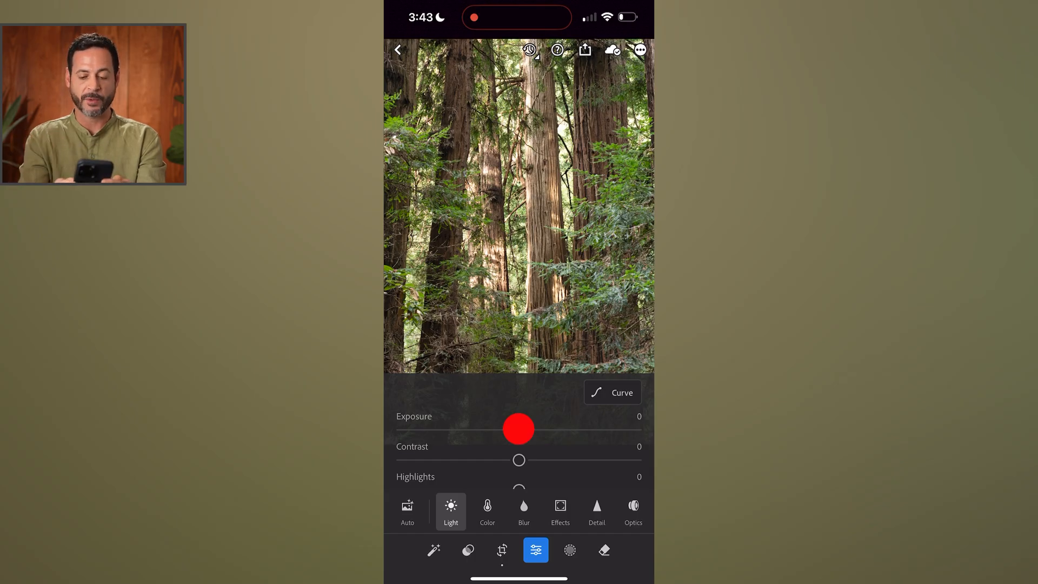
drag(518, 429, 496, 436)
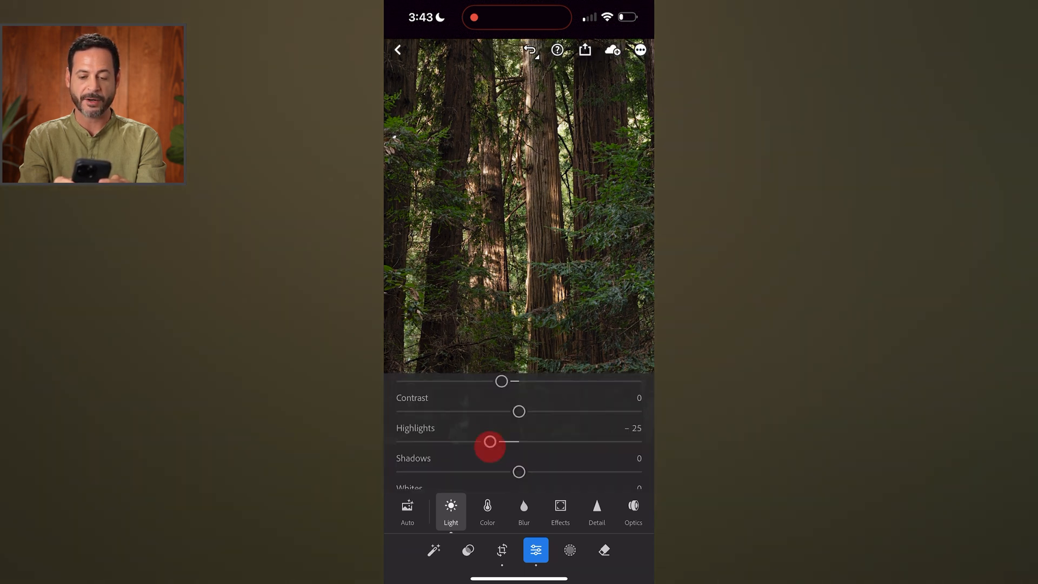
drag(489, 472, 581, 471)
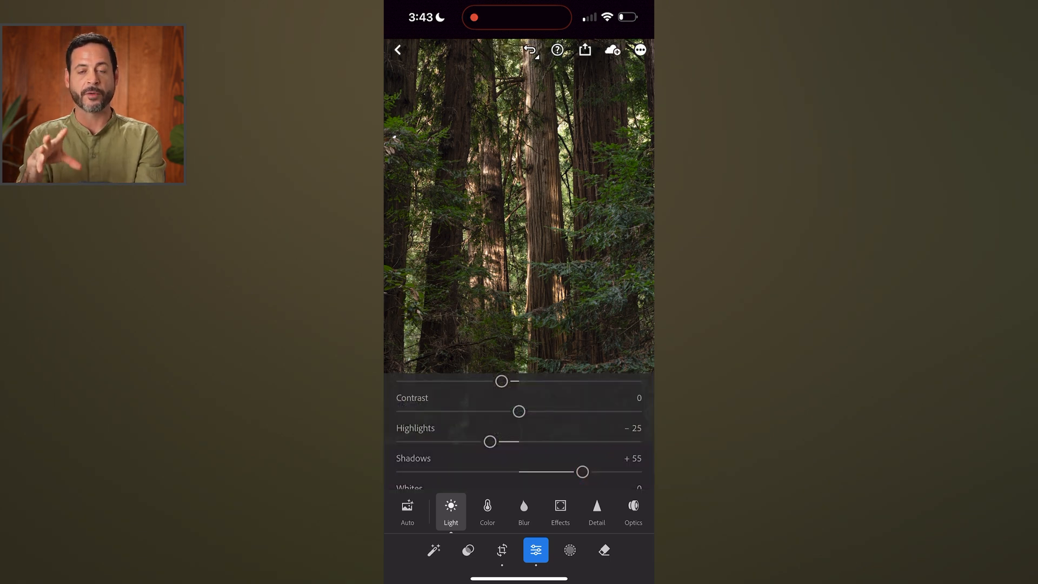
click(569, 550)
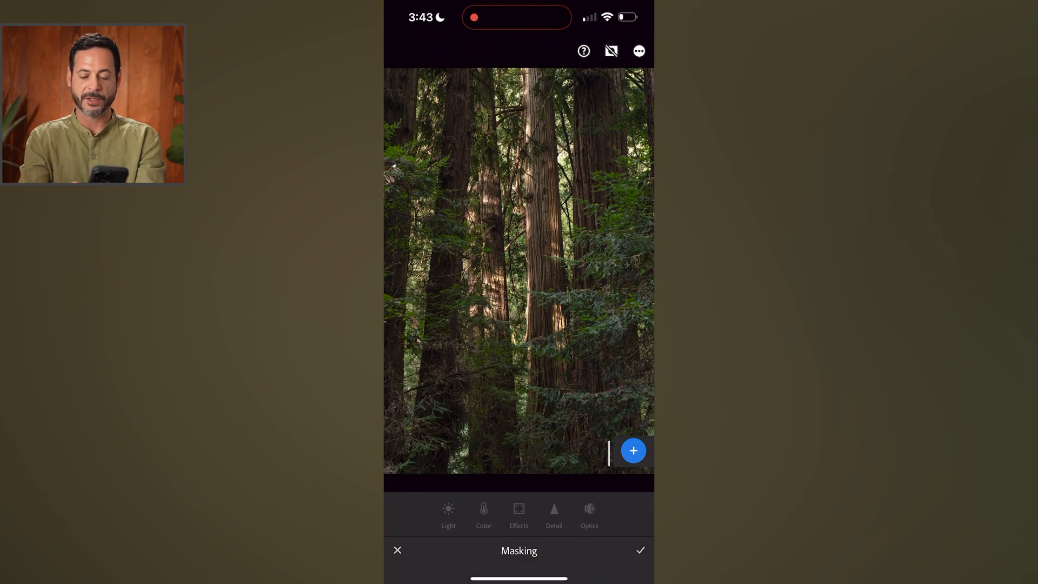
- Add a Radial Gradient mask stretched over the central redwoods with Feather about 61
click(633, 451)
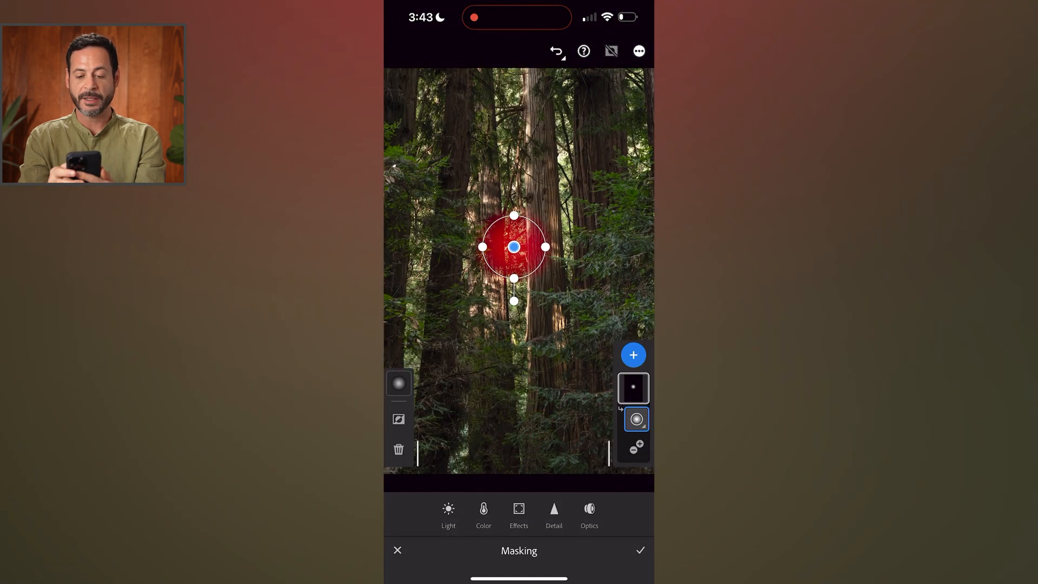
drag(514, 216, 514, 50)
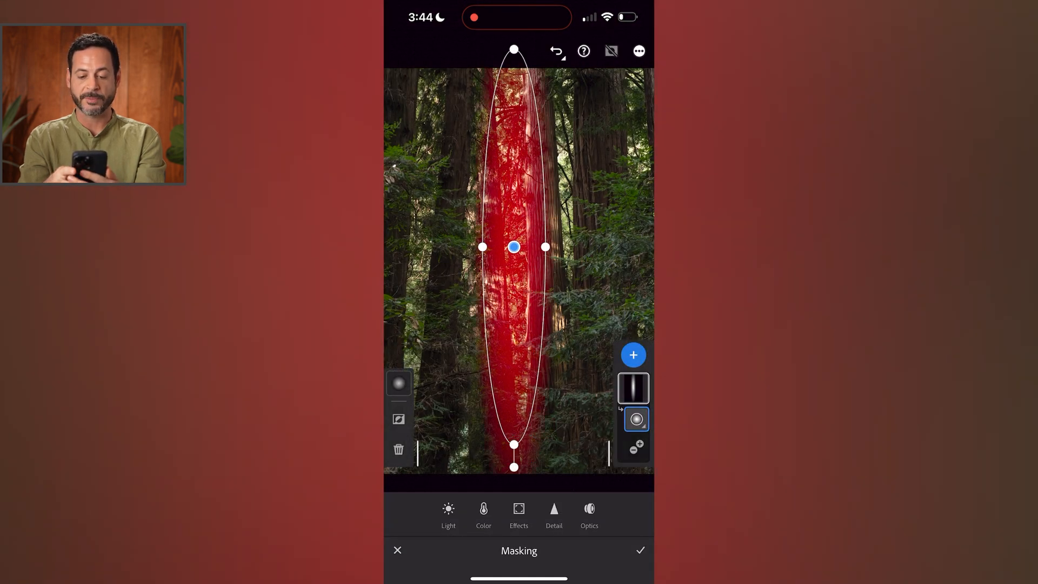
drag(545, 247, 635, 247)
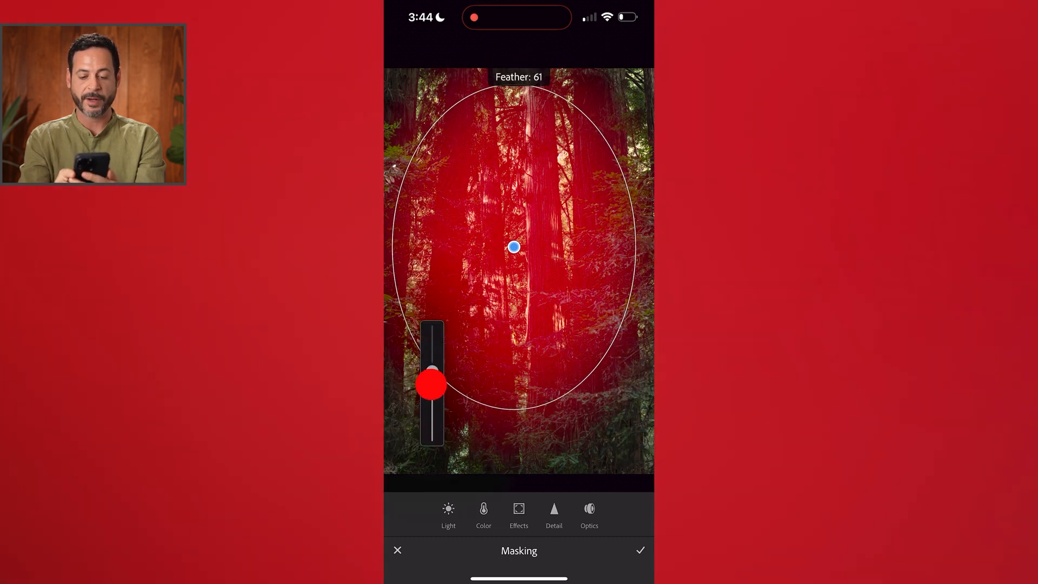
drag(431, 384, 432, 332)
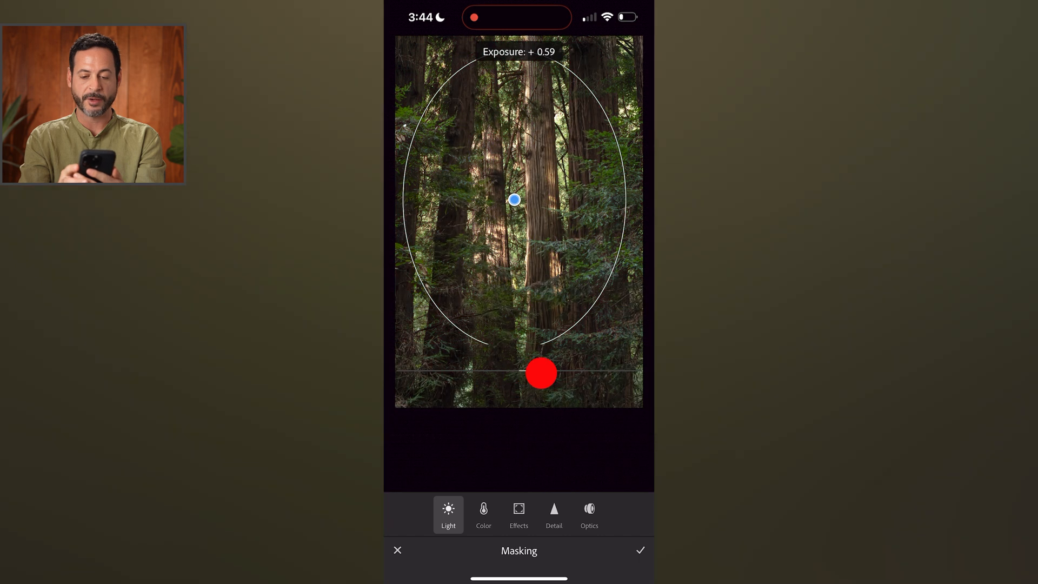
- Brighten the mask to Exposure +1.34 and warm it to Temp +52
drag(541, 373, 561, 370)
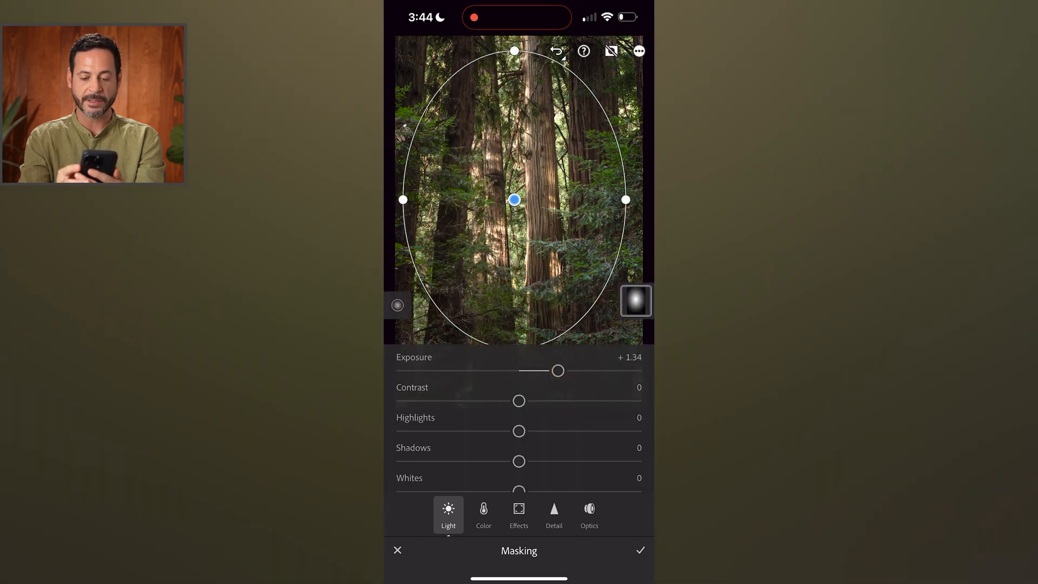
click(484, 515)
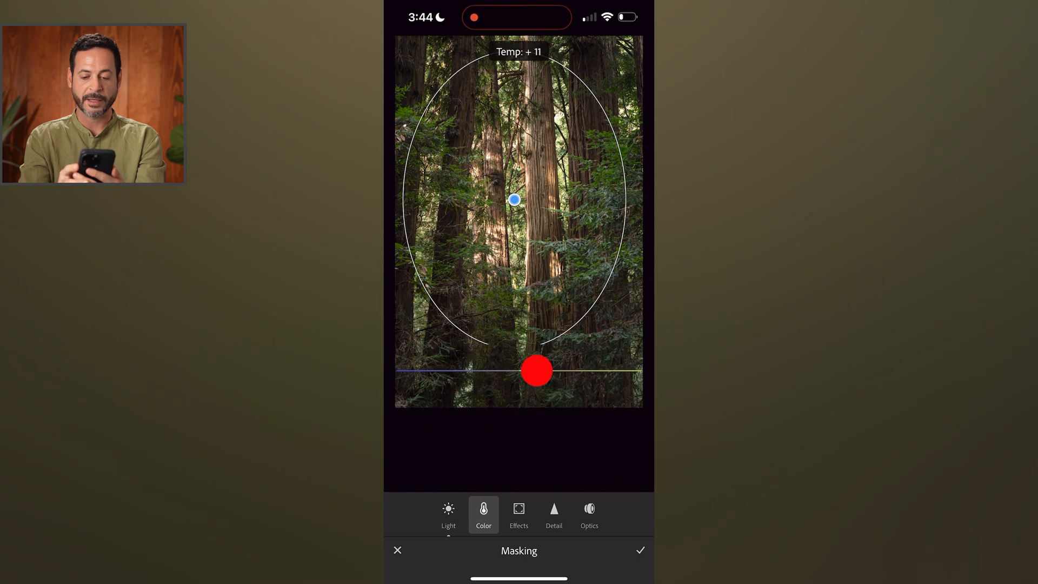
drag(536, 371, 584, 366)
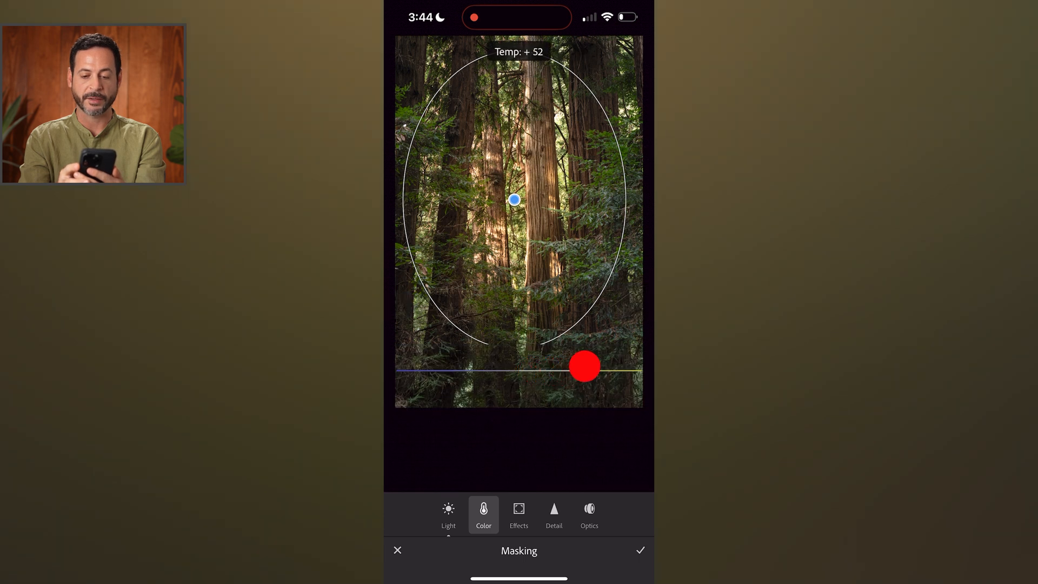
drag(584, 367, 597, 374)
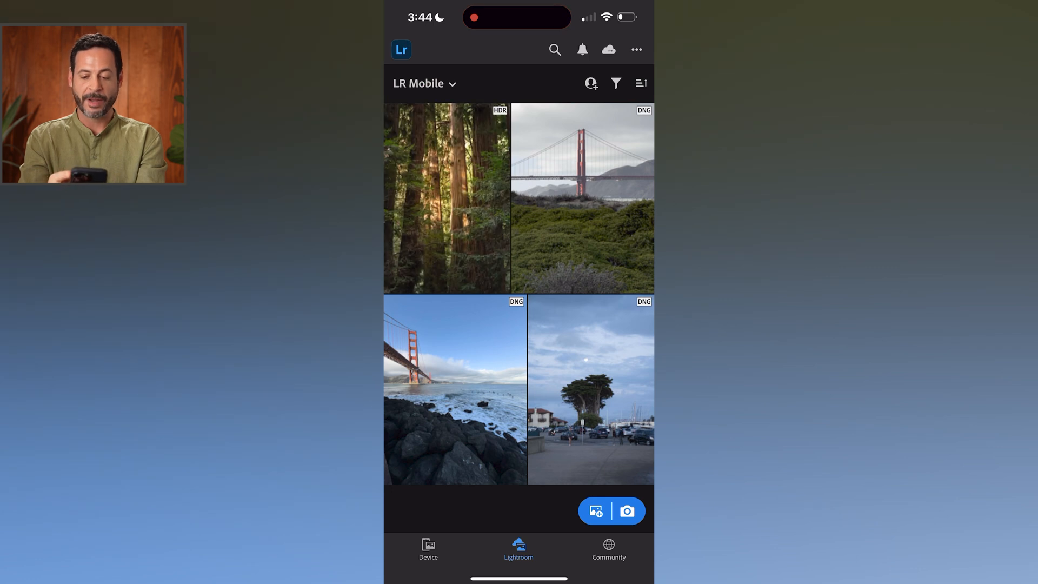
- Open the Golden Gate Bridge photo, apply Auto adjustments, and show the Color panel
click(581, 199)
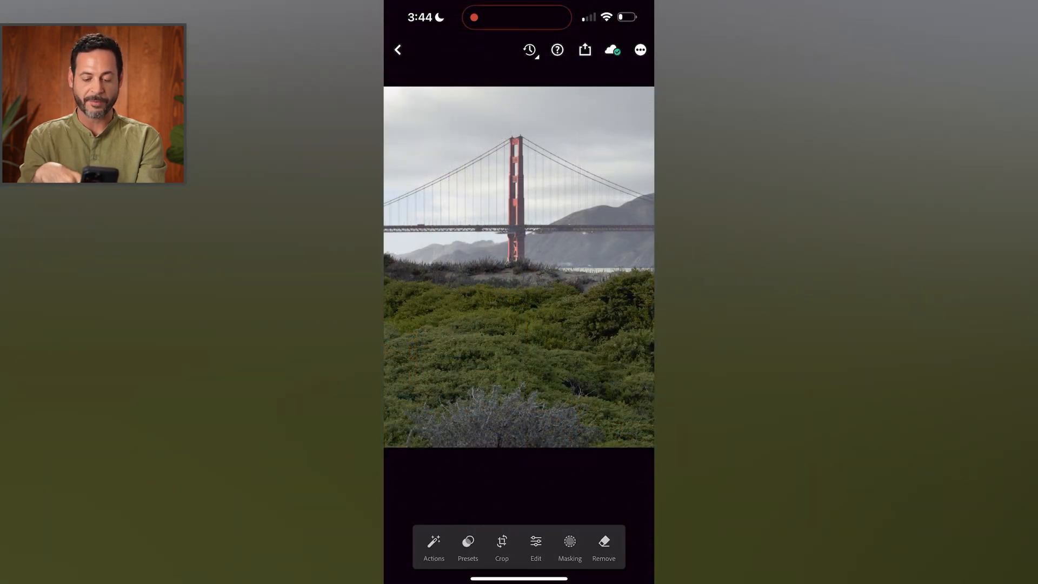
click(537, 542)
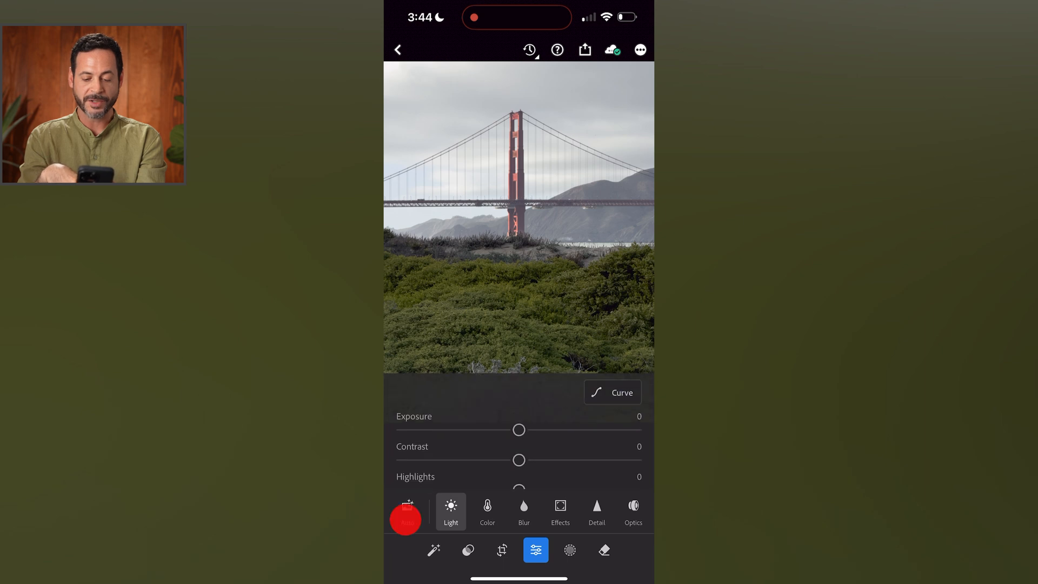
click(407, 512)
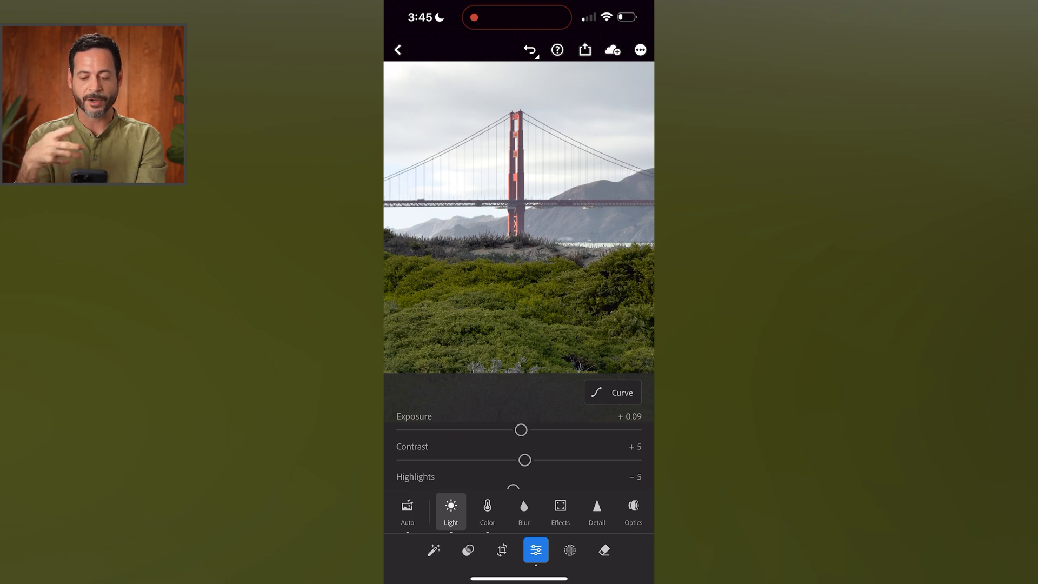
click(486, 510)
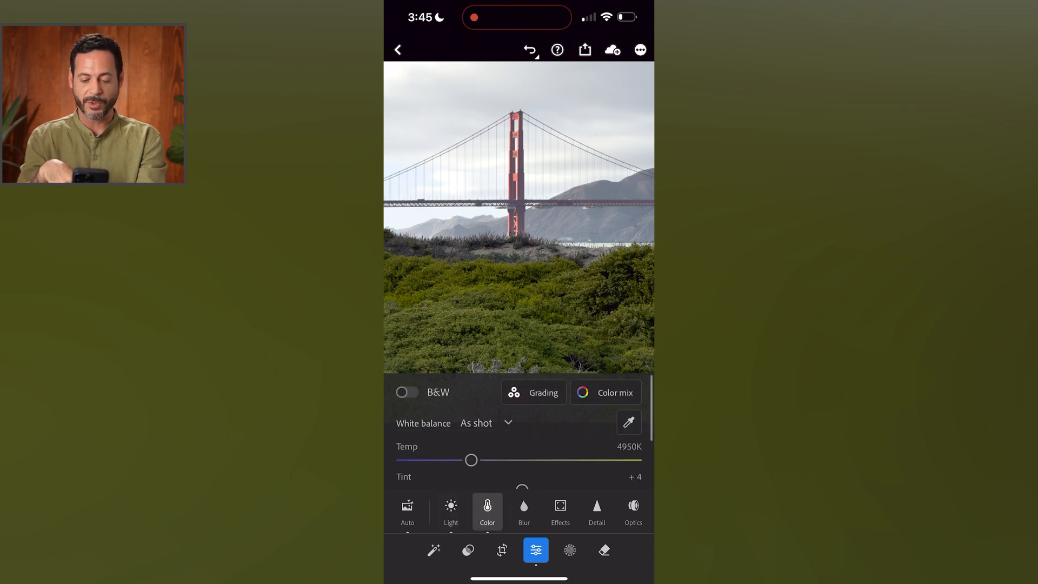
- In Color Mix, raise yellow saturation to +53 and red saturation to +68
click(606, 392)
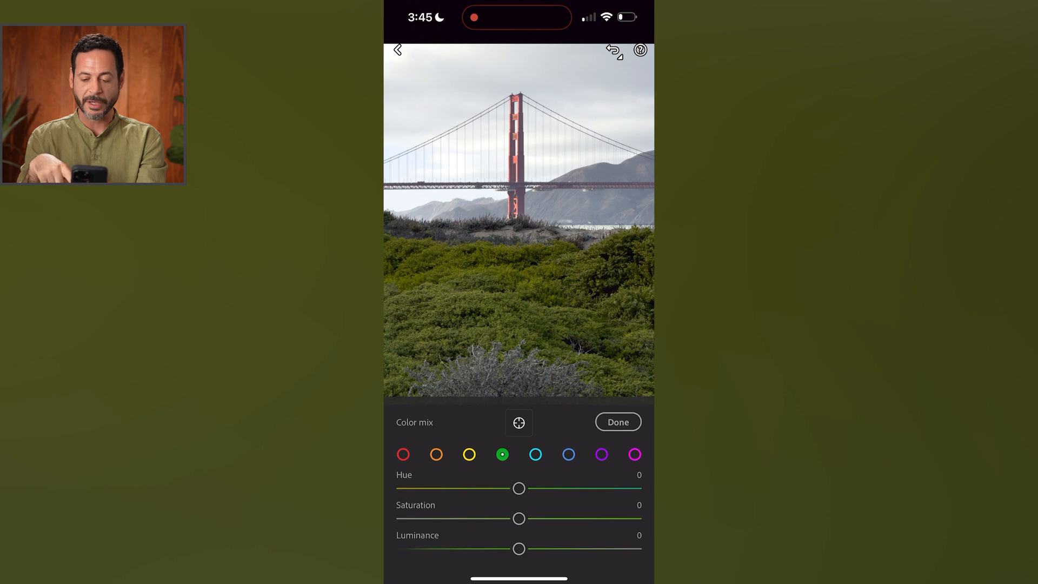
drag(518, 517, 570, 518)
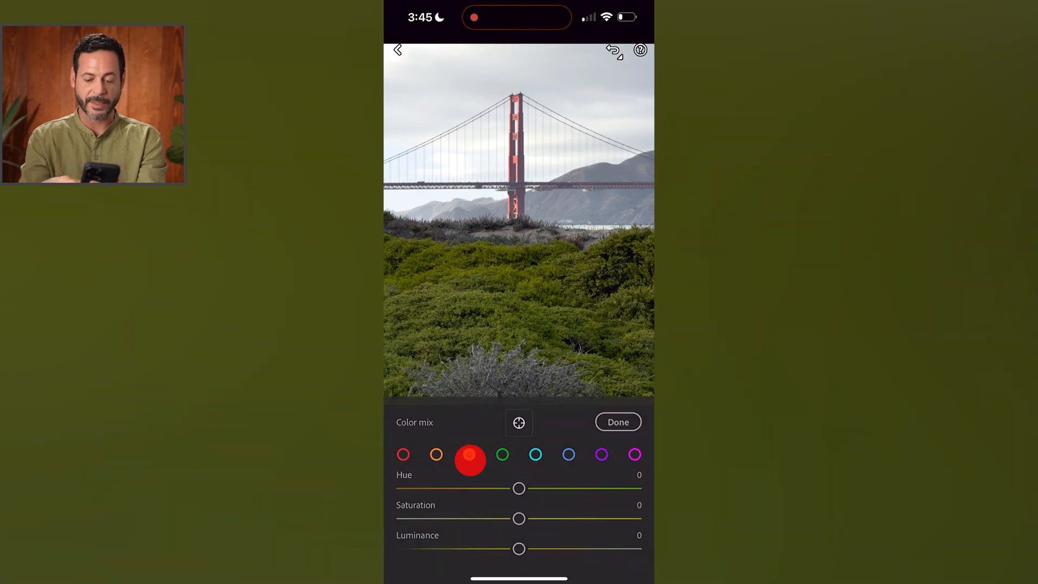
drag(518, 518, 593, 519)
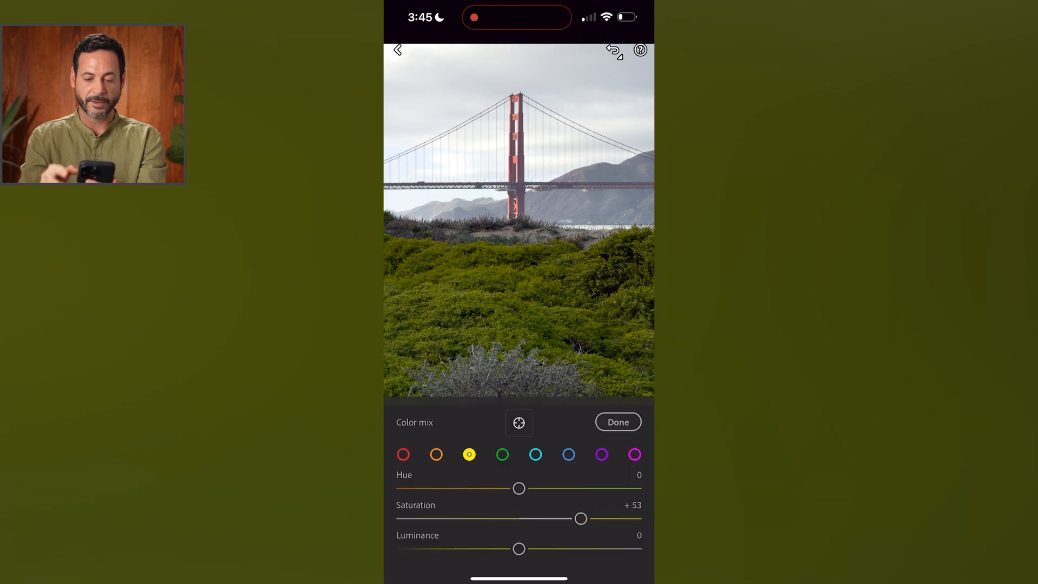
click(402, 454)
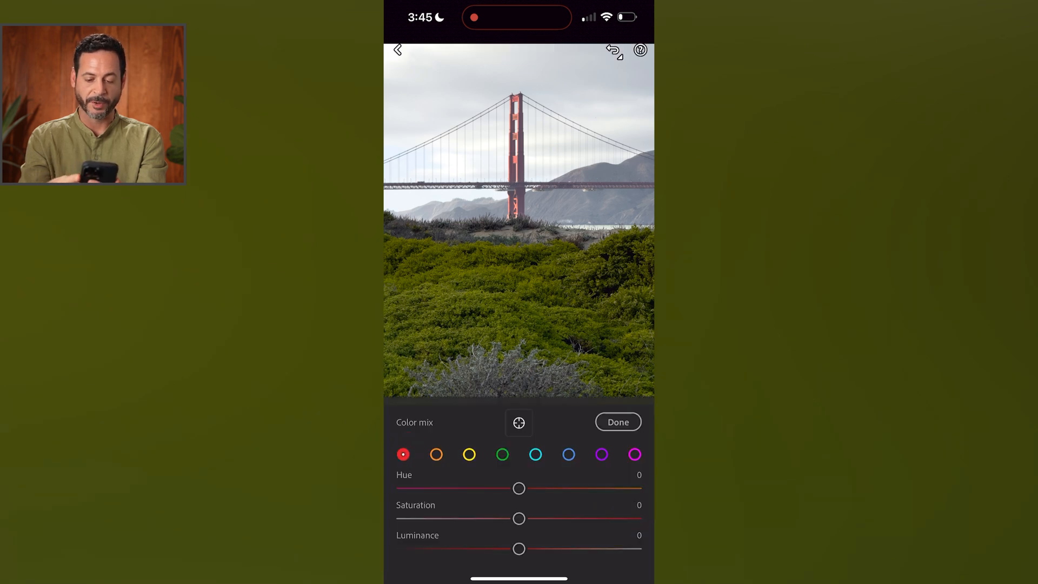
drag(518, 518, 605, 516)
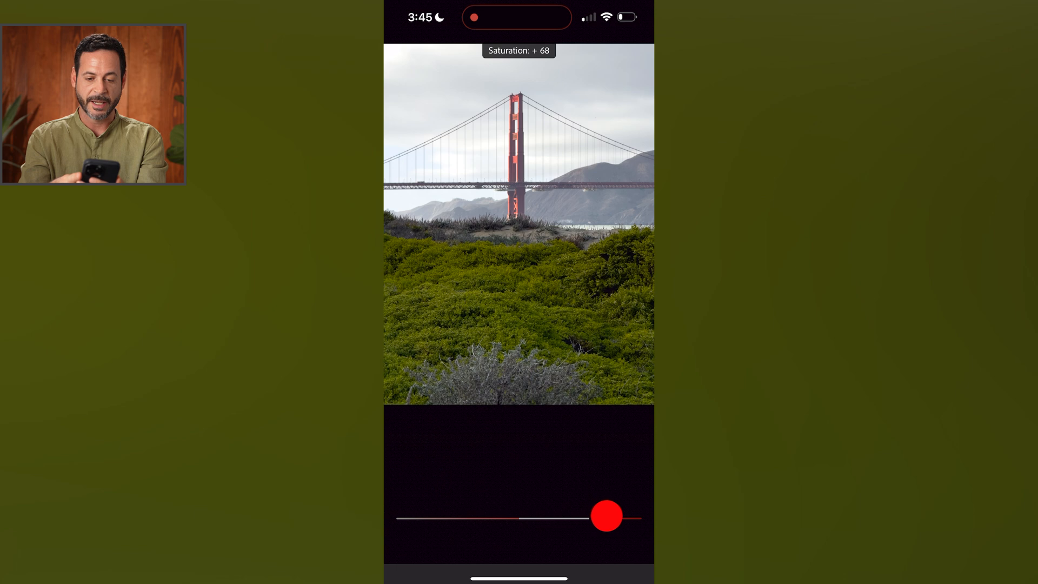
drag(606, 515, 629, 516)
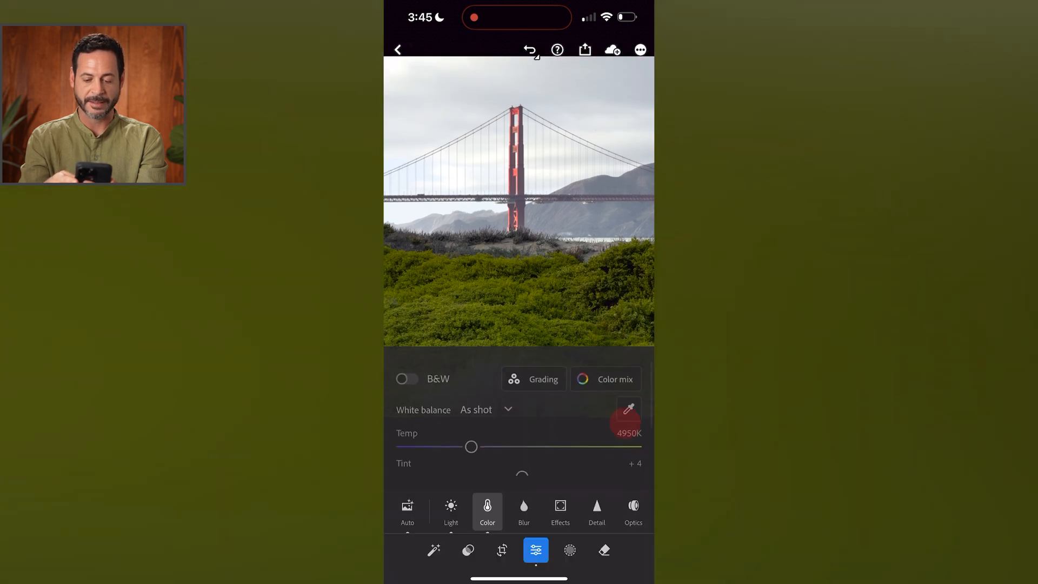
- Raise the Golden Gate photo's Contrast to about +36 in the Light panel
click(450, 511)
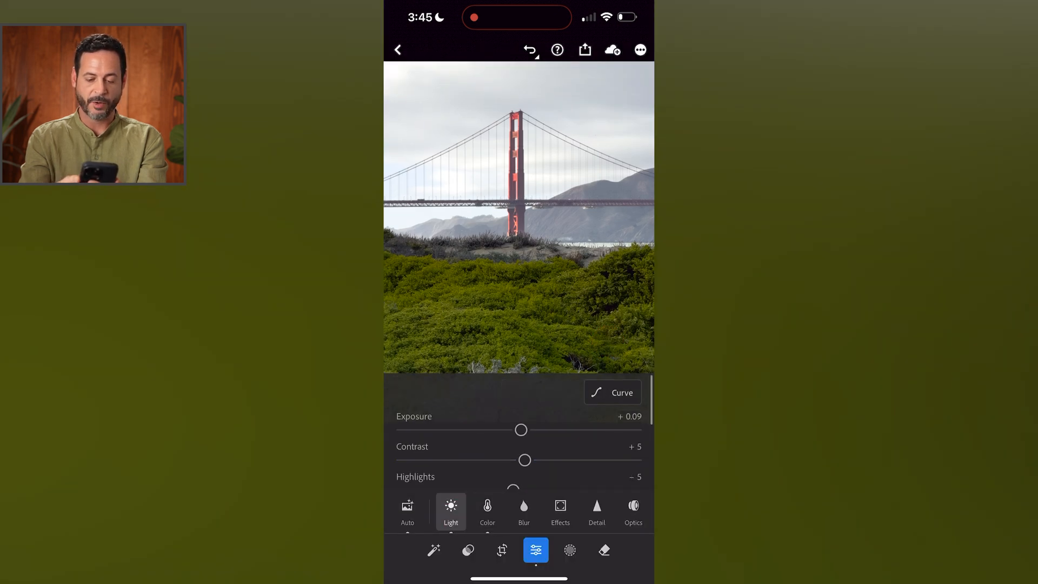
drag(525, 461, 561, 461)
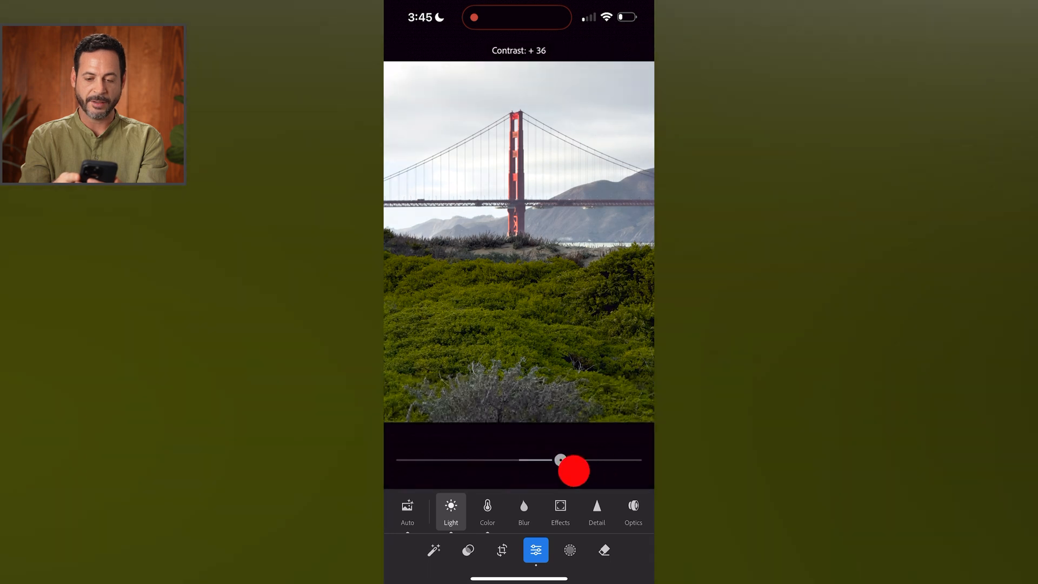
drag(558, 458, 593, 458)
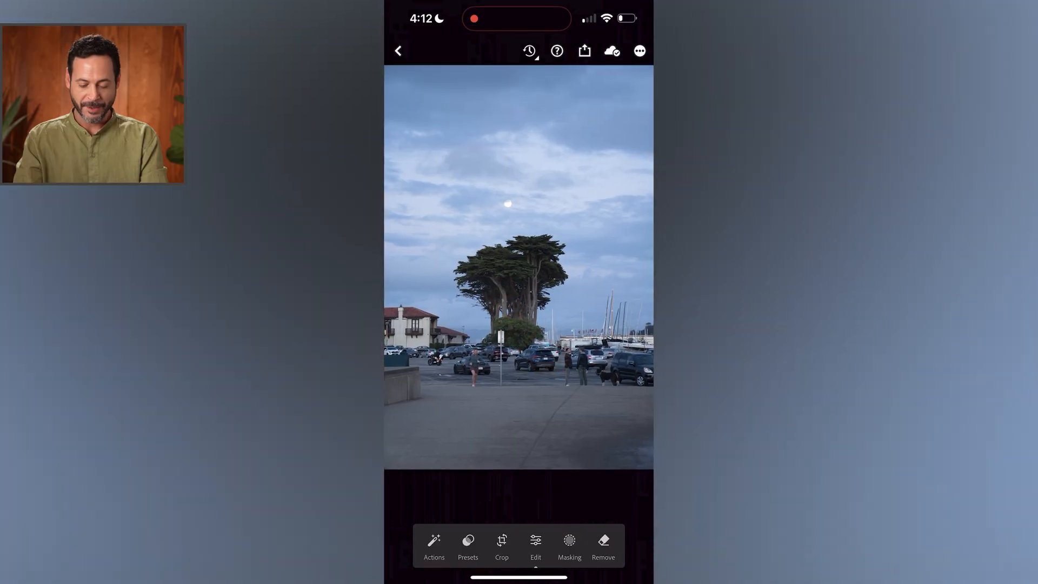
- Crop the cypress photo to a 1x1 square framing the trees and moon, and apply it
click(502, 540)
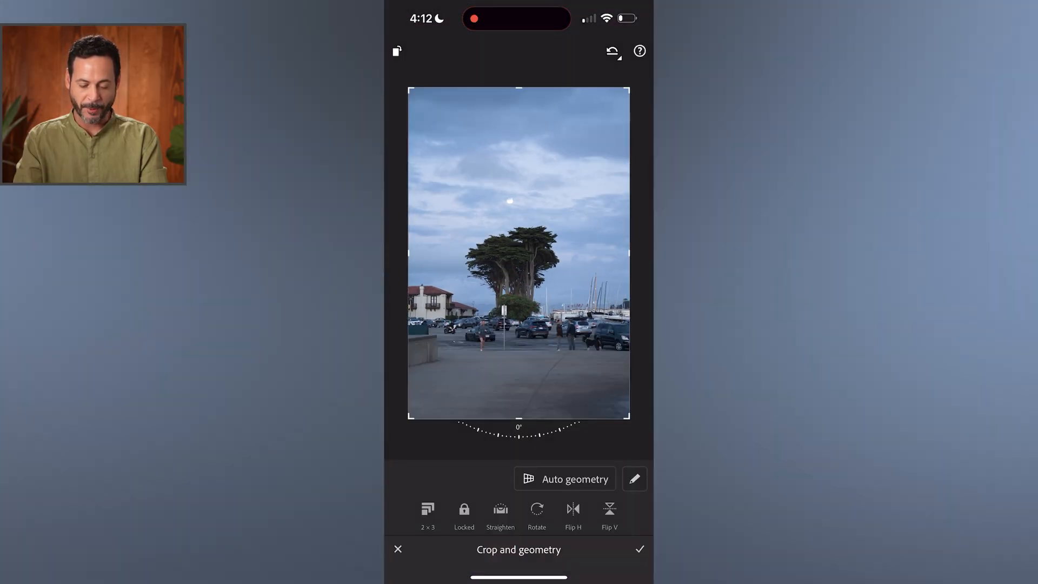
click(428, 510)
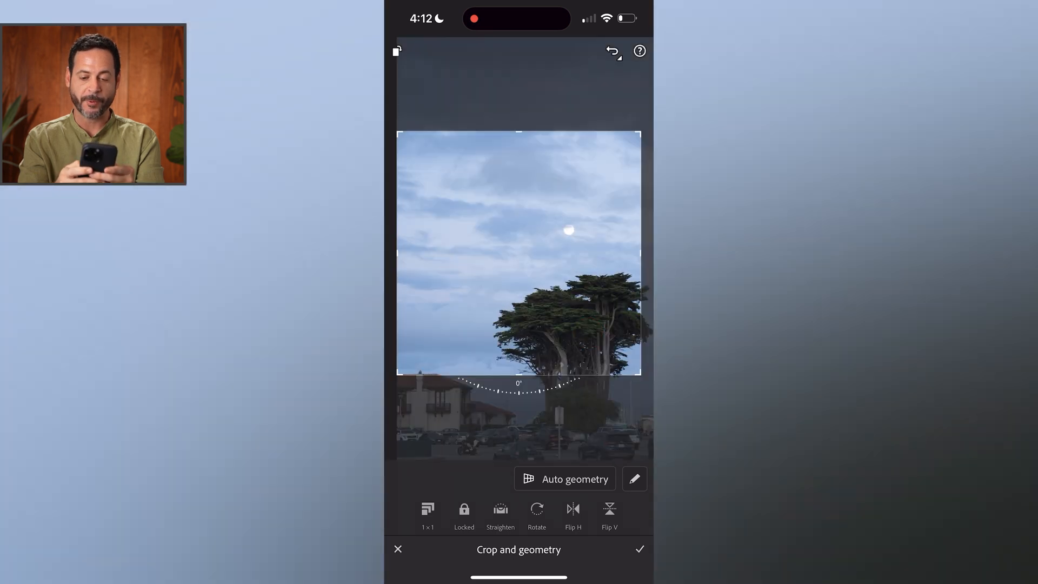
drag(638, 373, 609, 370)
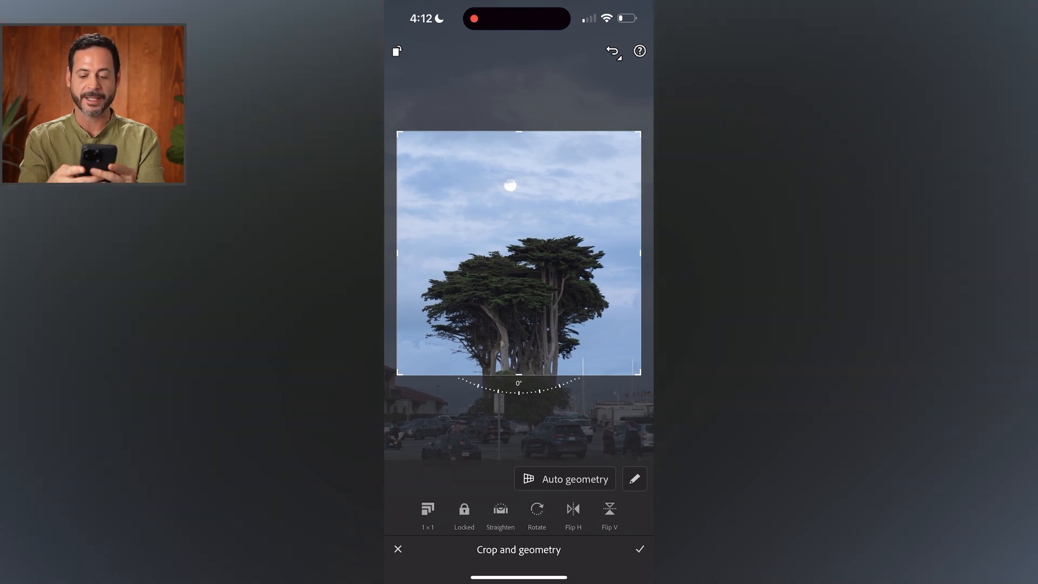
click(640, 547)
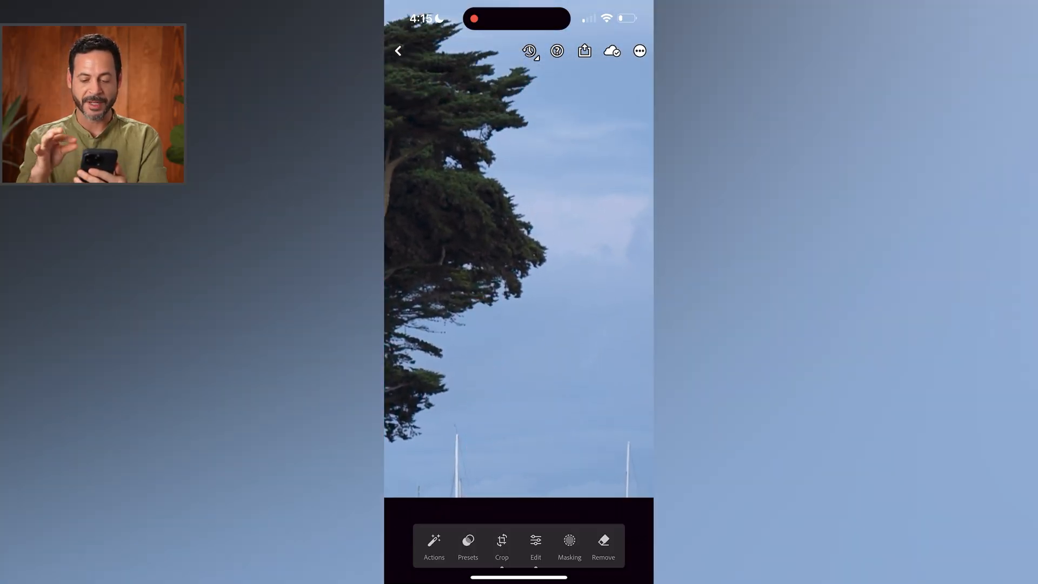
- Erase the sailboat masts with Generative AI Remove, picking a refined variation, then remove a second patch
click(603, 540)
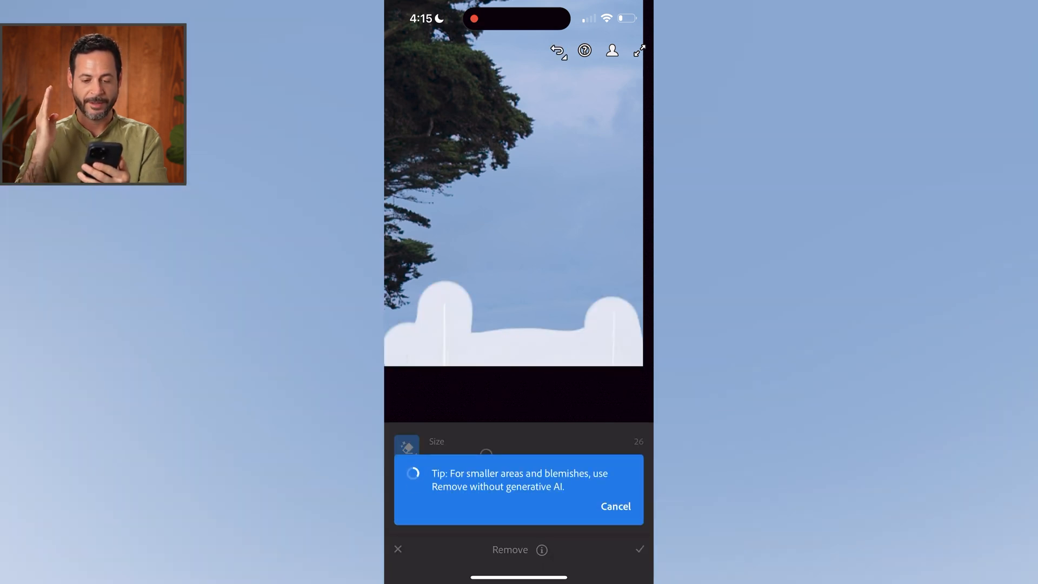
click(615, 505)
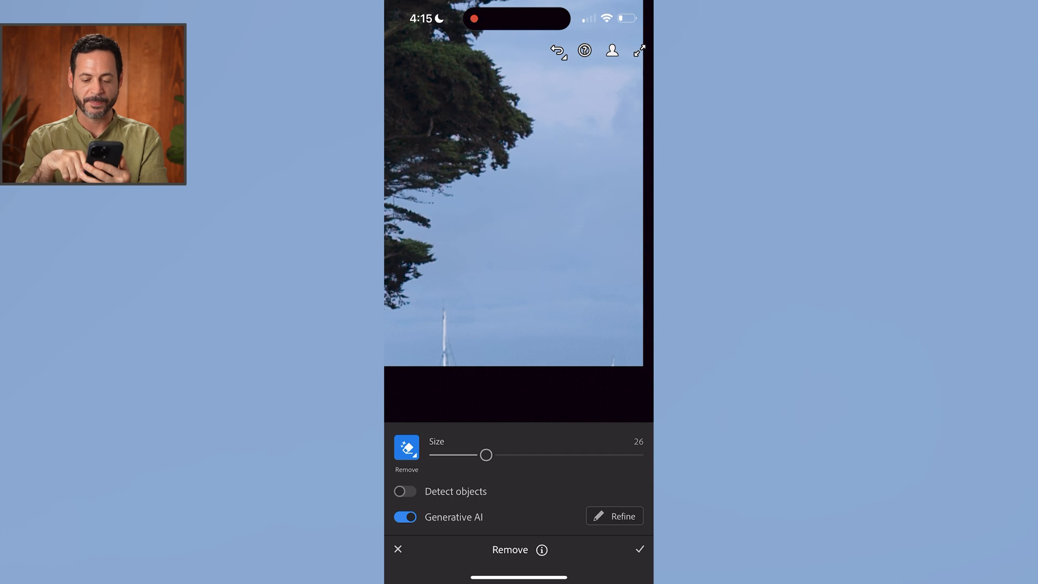
click(614, 515)
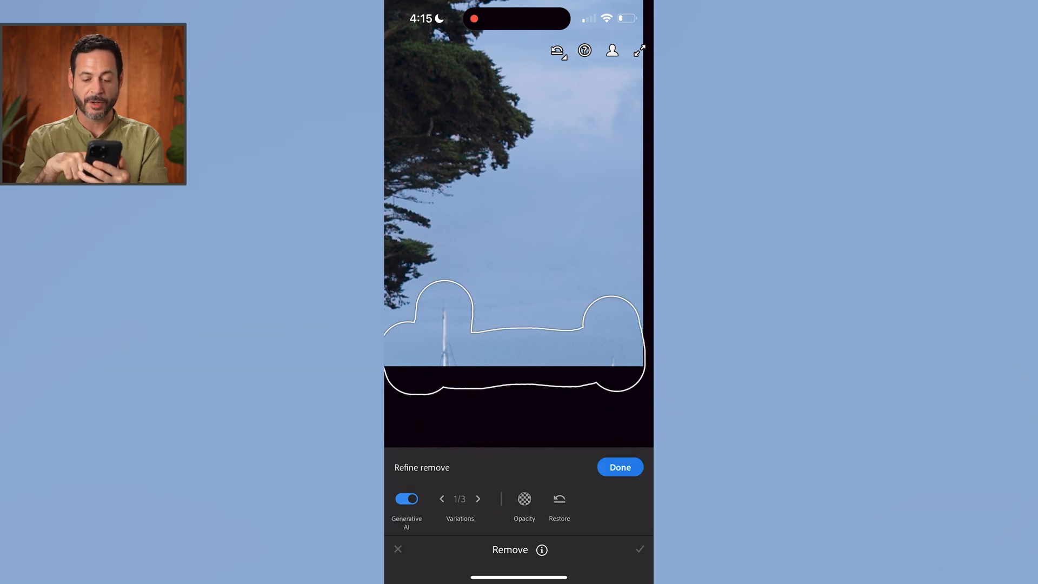
click(478, 499)
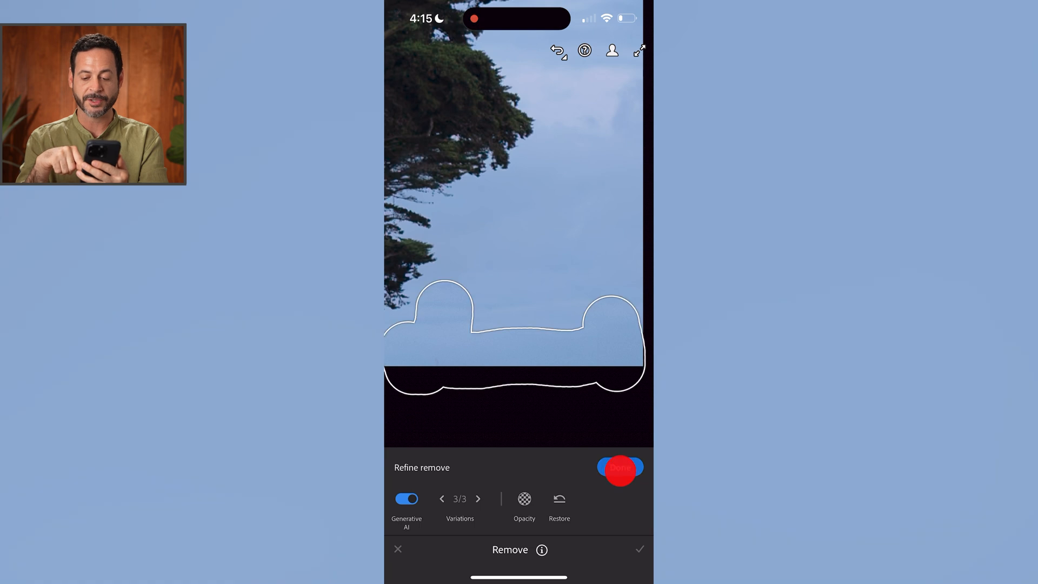
click(620, 470)
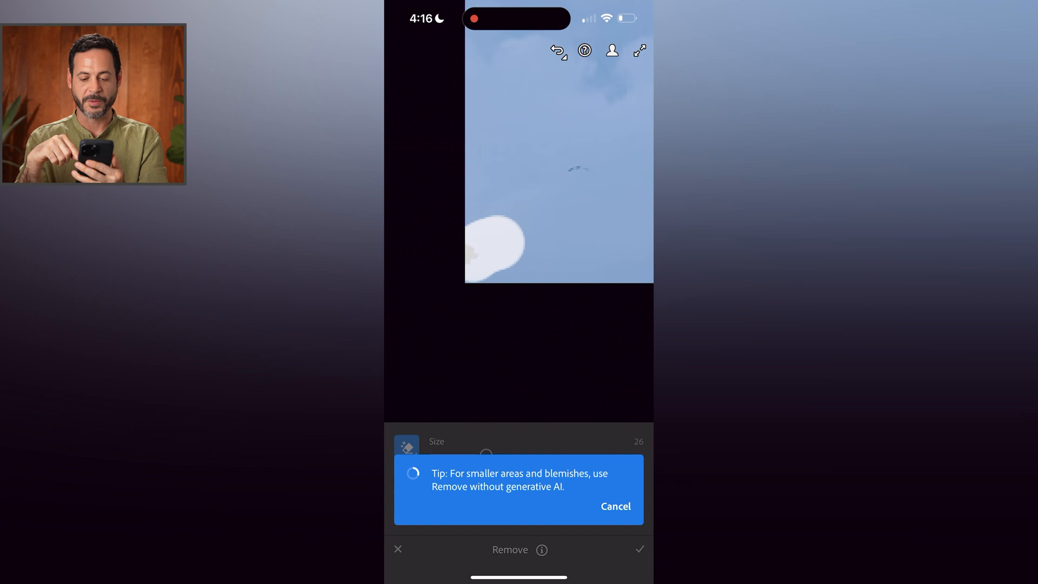
click(615, 505)
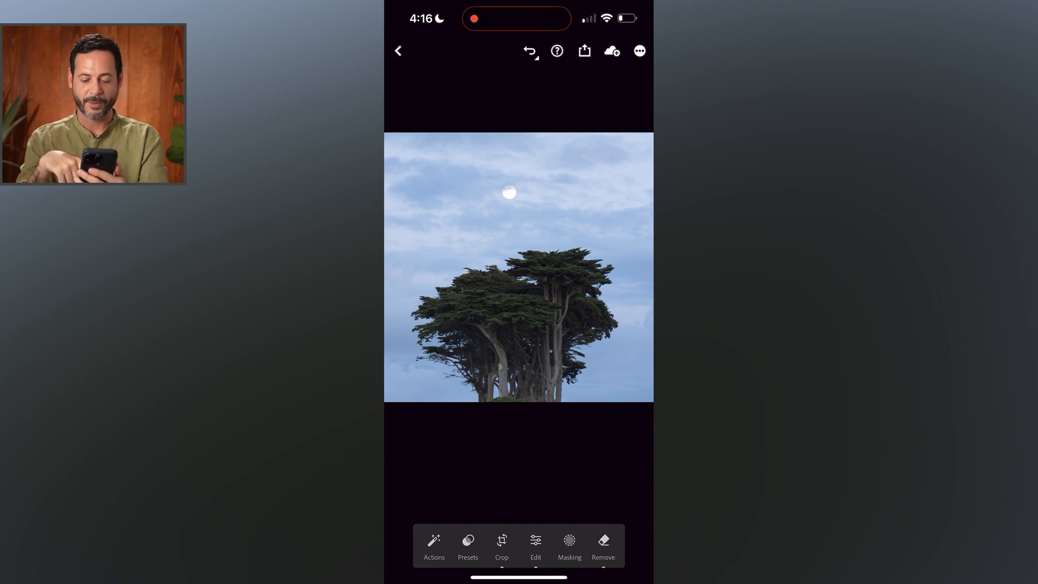
- Set the cypress photo's Exposure to about -0.54 and Shadows to about +51
click(535, 544)
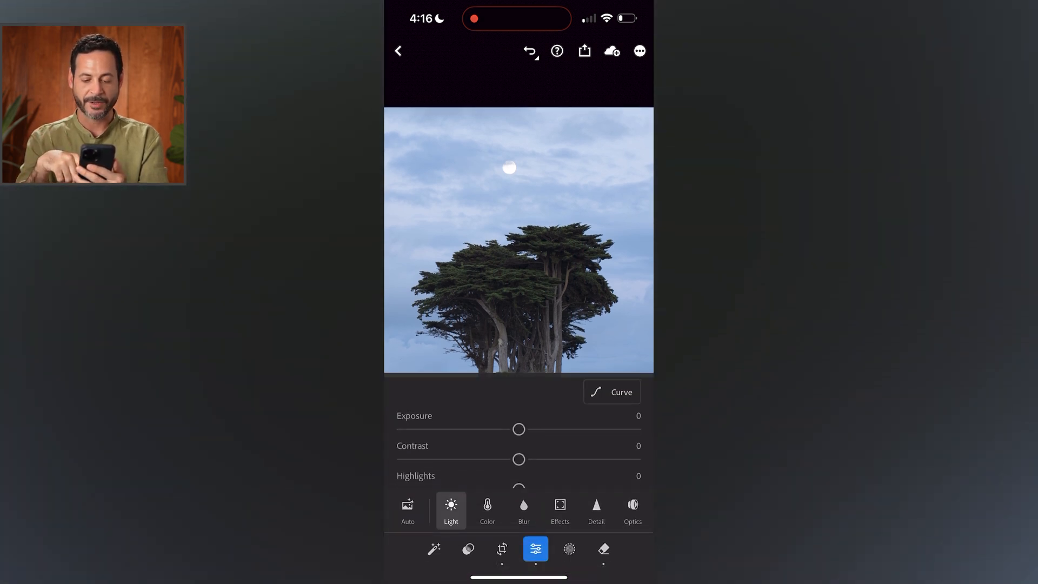
drag(519, 429, 532, 429)
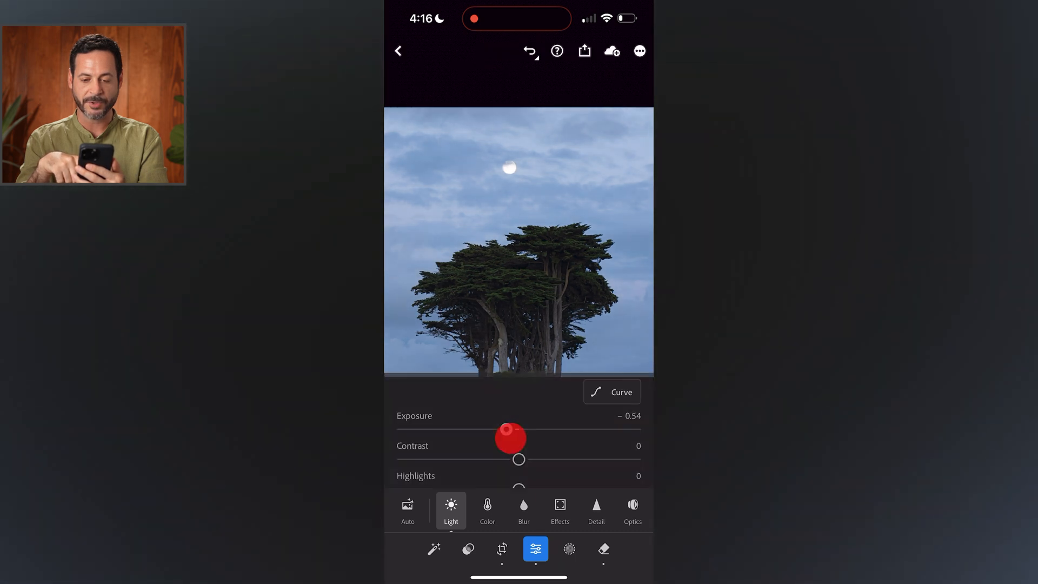
scroll(down, 3)
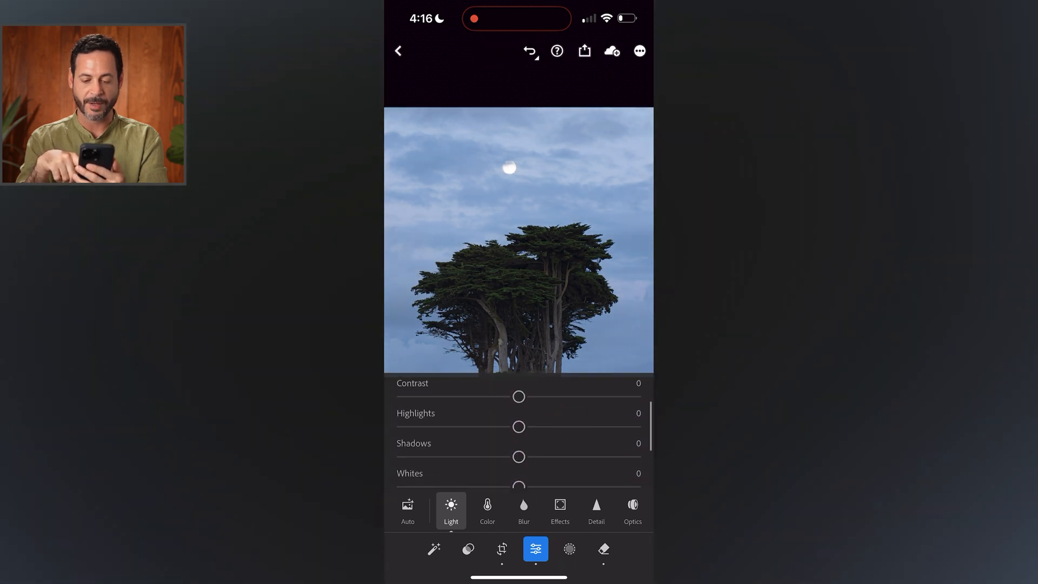
drag(518, 456, 592, 452)
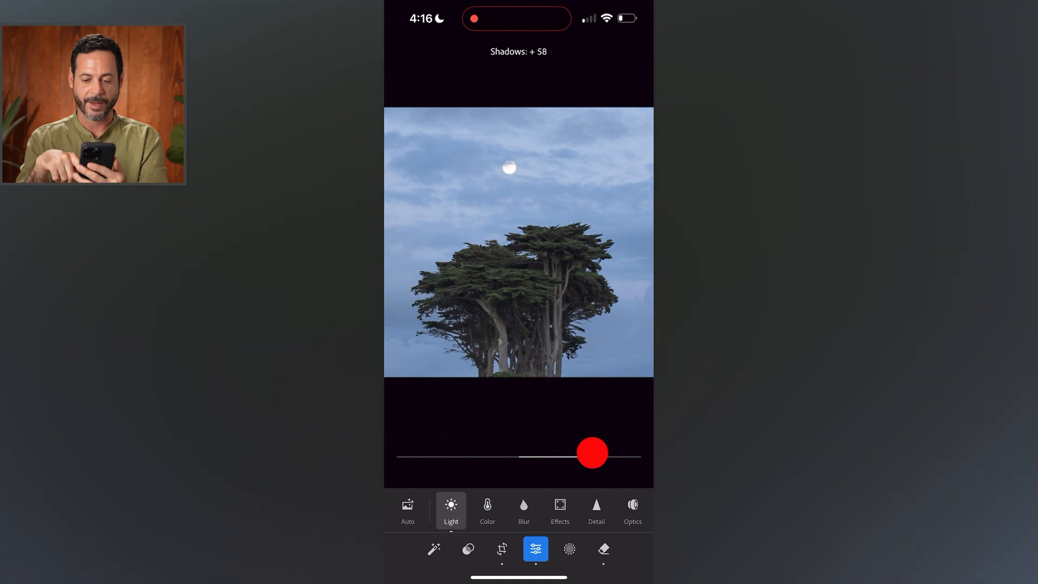
drag(592, 453, 582, 449)
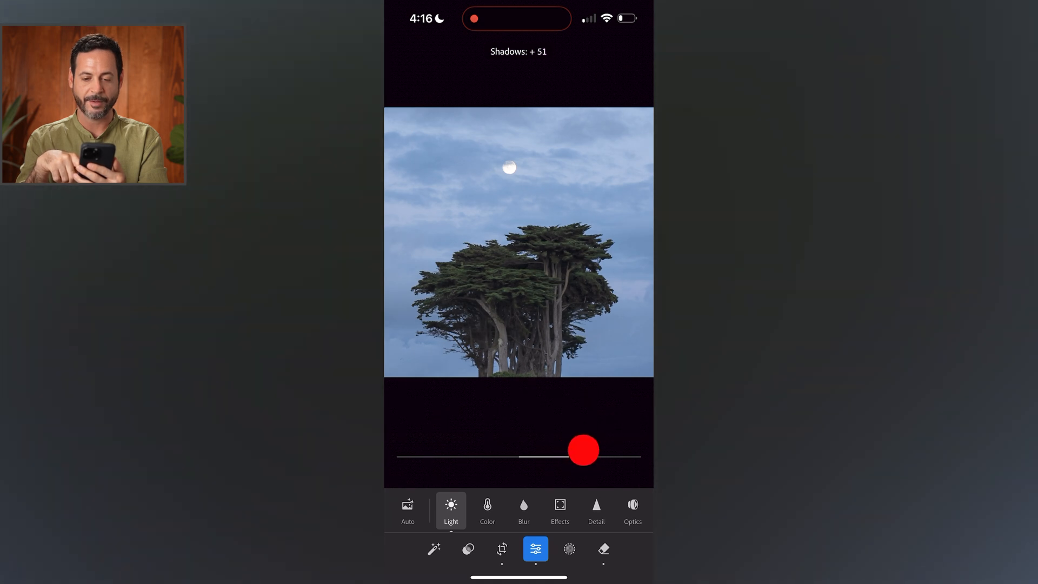